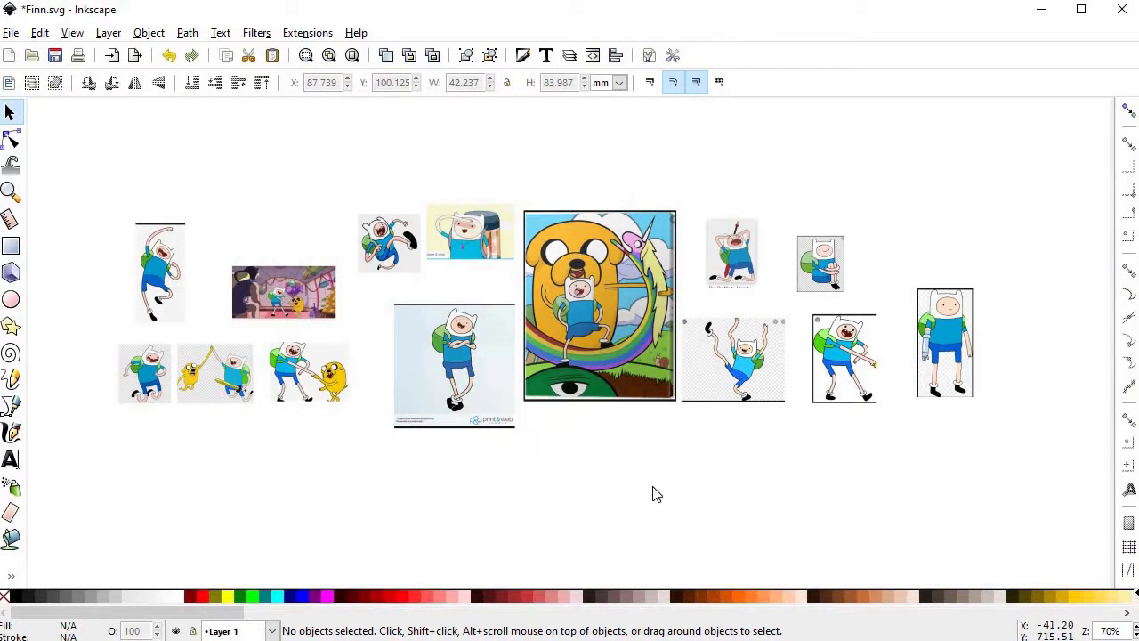
Box in Finn's head and another body part over the reference with rectangles
left_click(10, 246)
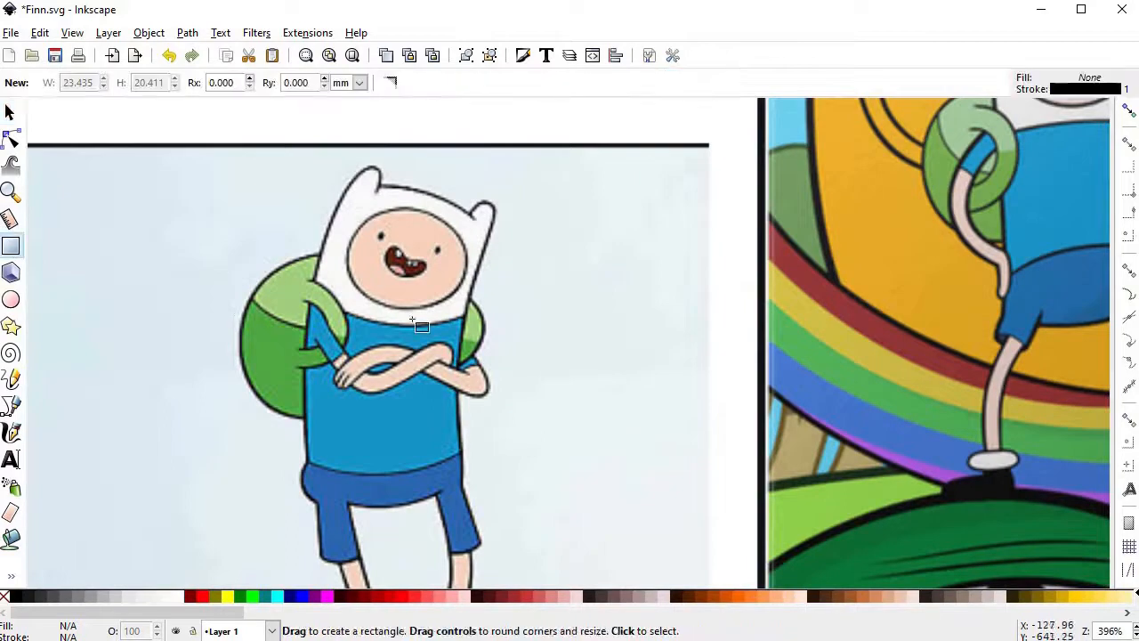
left_click_drag(313, 183, 473, 321)
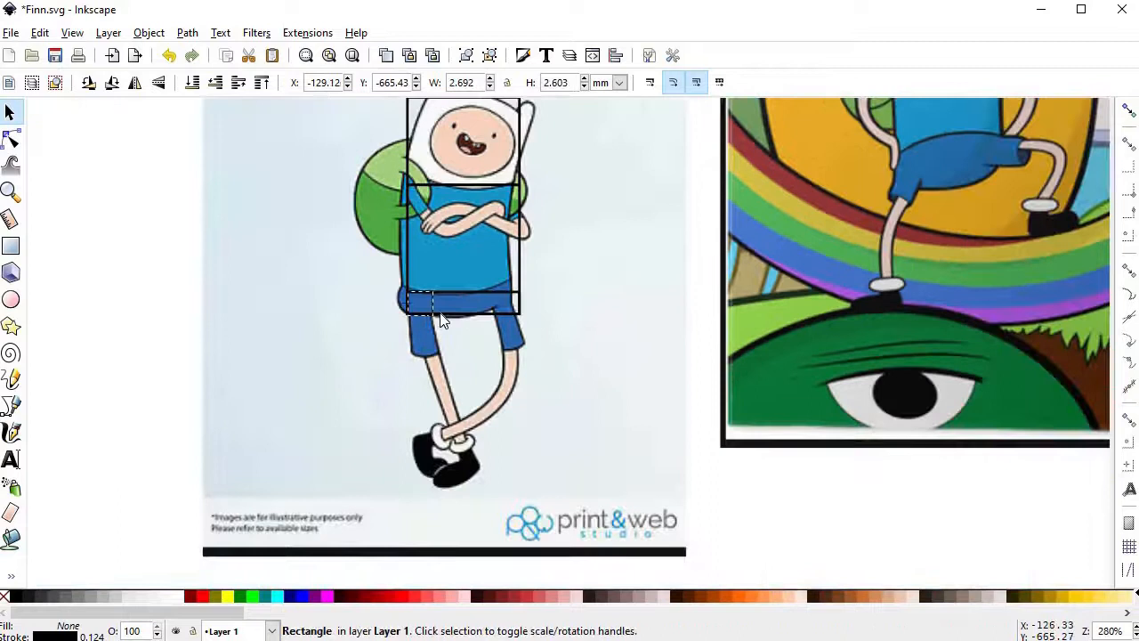
left_click_drag(436, 317, 423, 484)
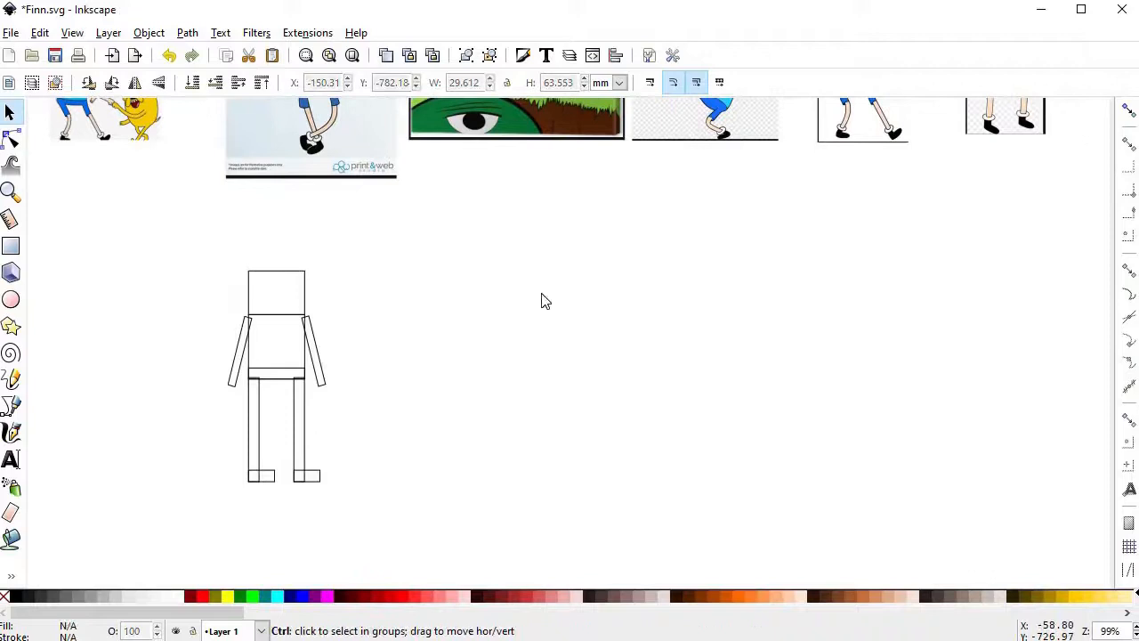
Draw the tilted head box and bend the arm curve of the posed figure
left_click_drag(510, 260, 578, 313)
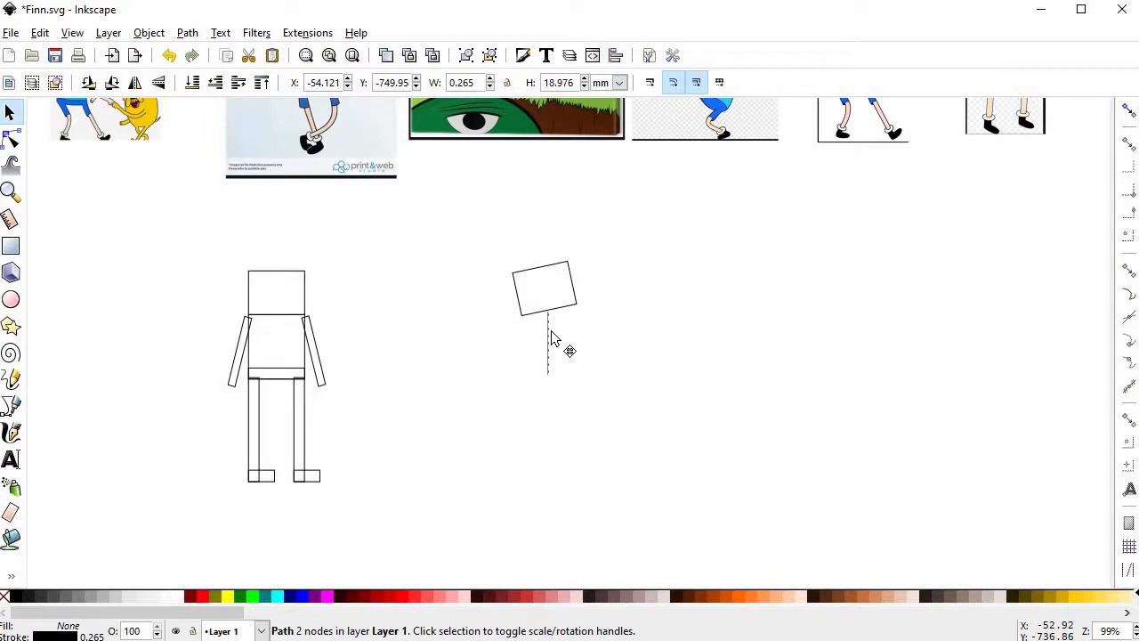
left_click(12, 139)
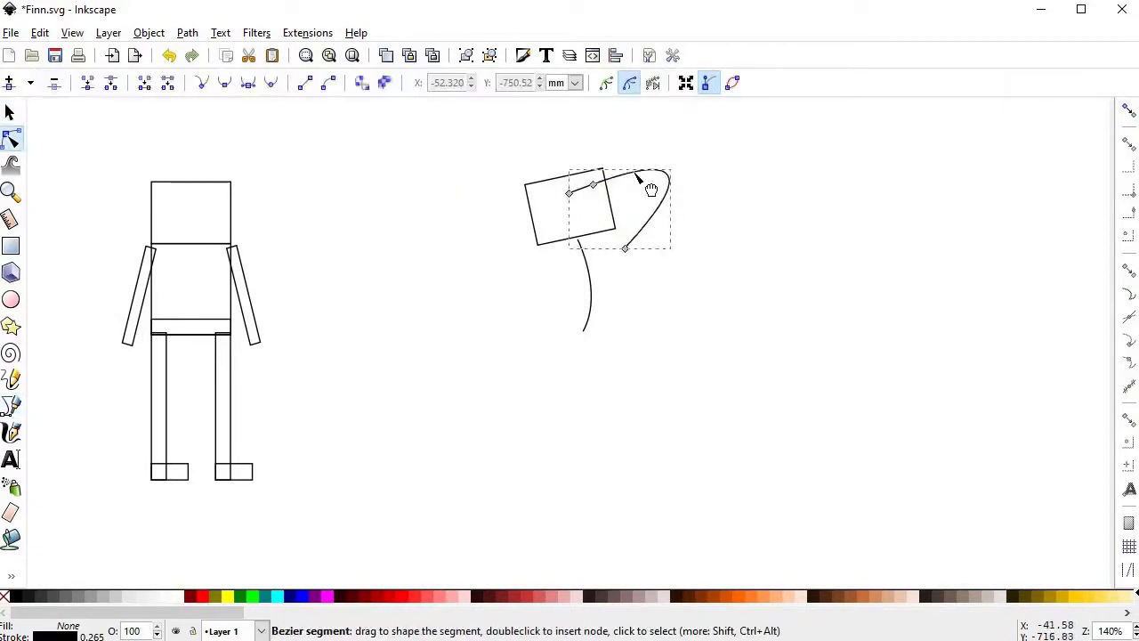
left_click(624, 249)
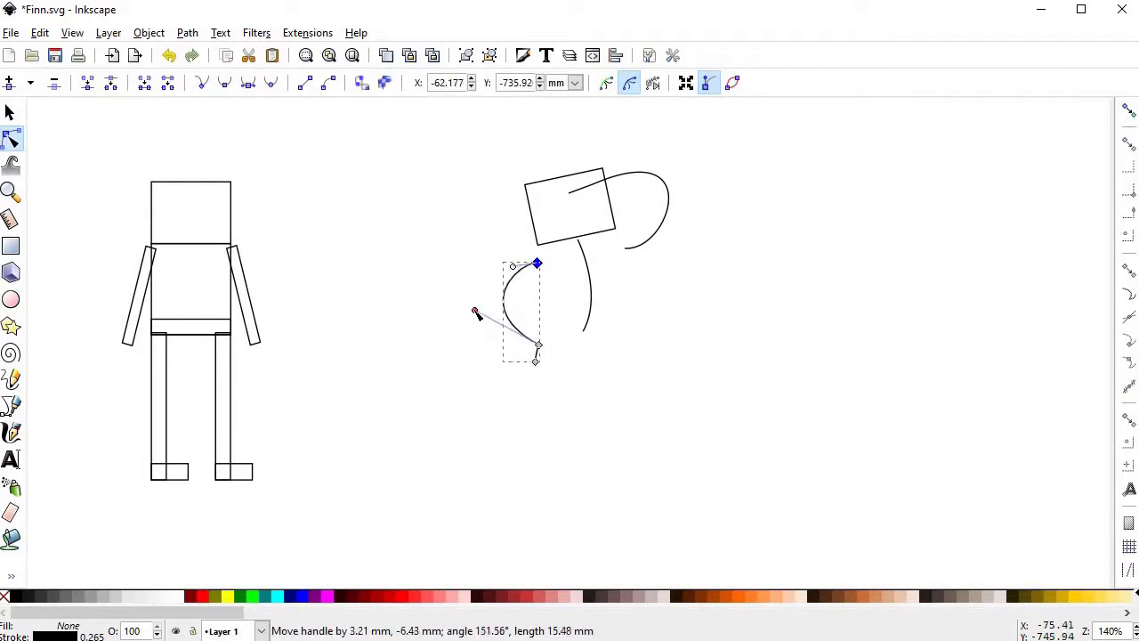
Adjust the body curve's bend and continue the leg lines of the posed figure
left_click(12, 113)
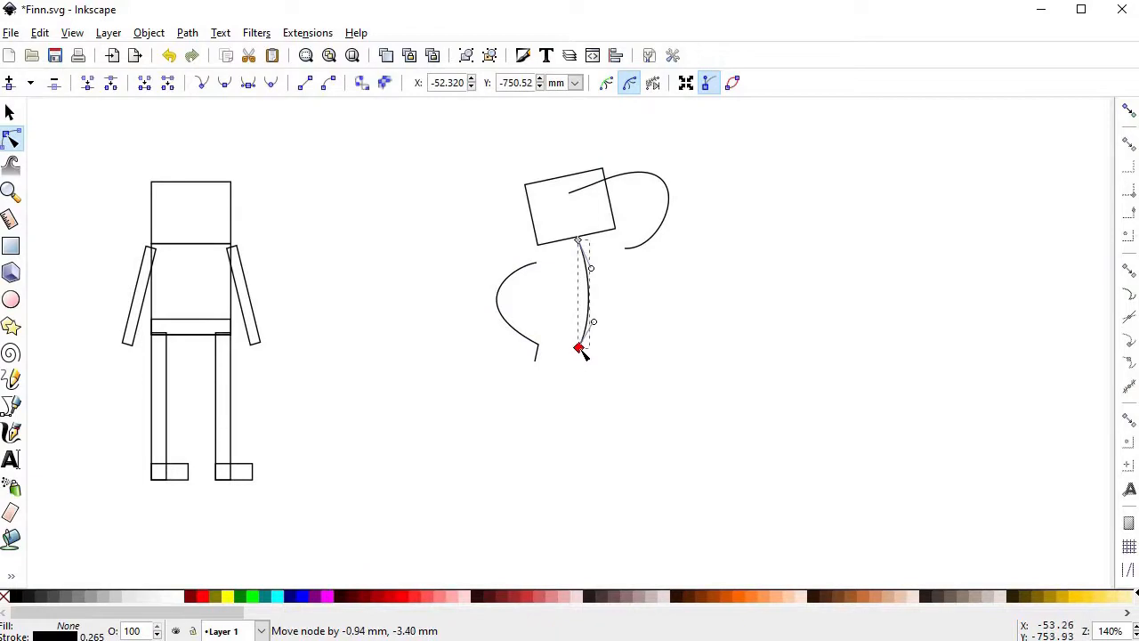
left_click(10, 406)
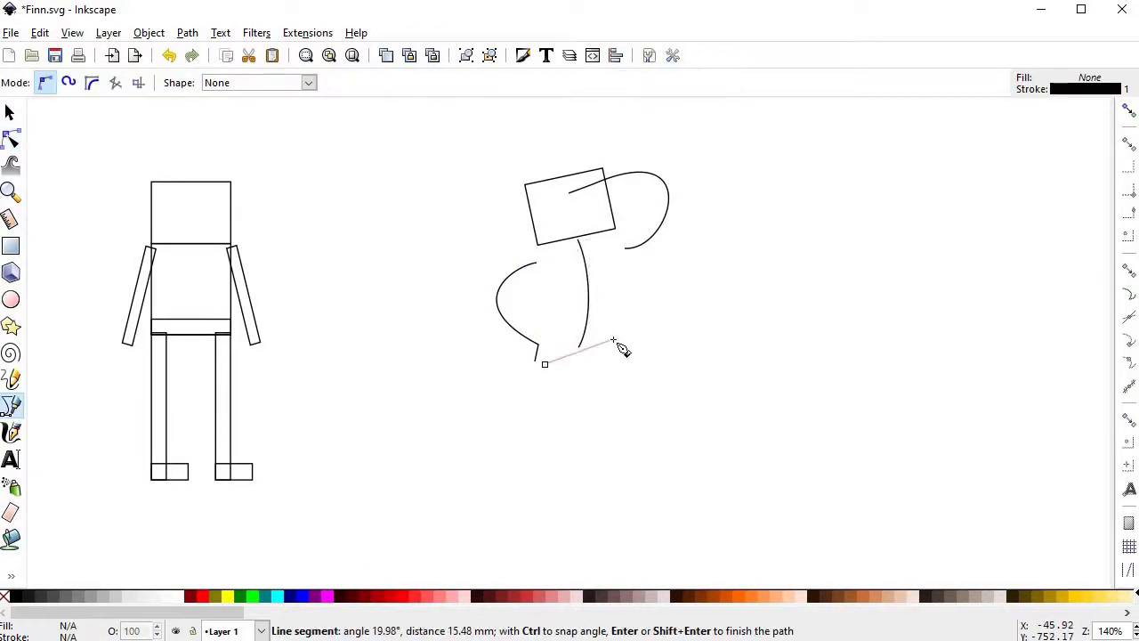
mouse_move(662, 356)
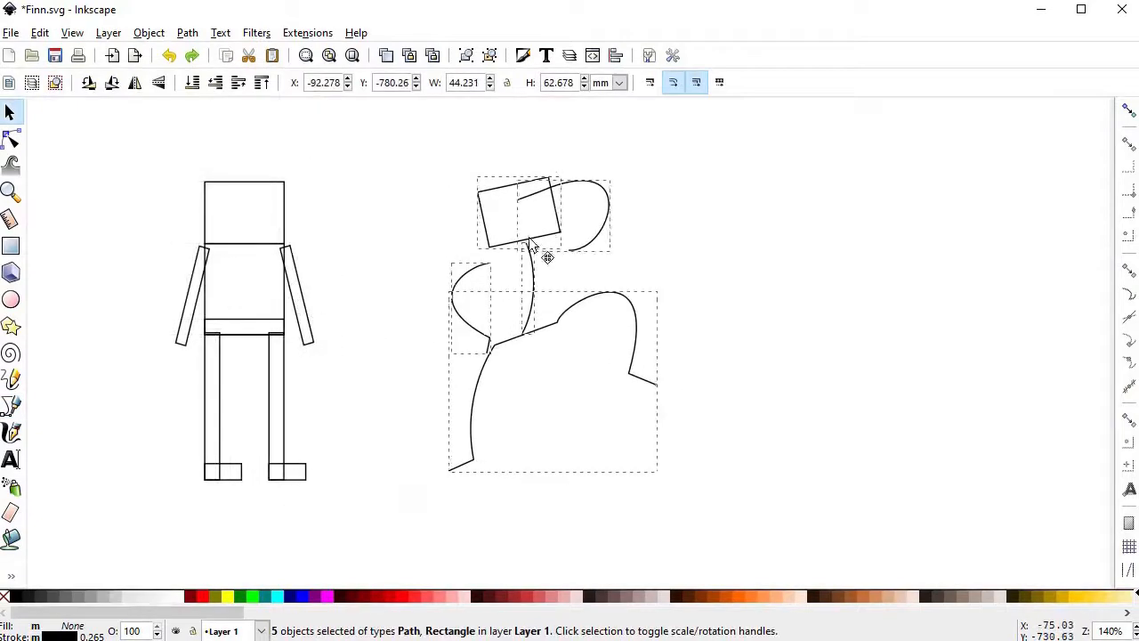
left_click(548, 338)
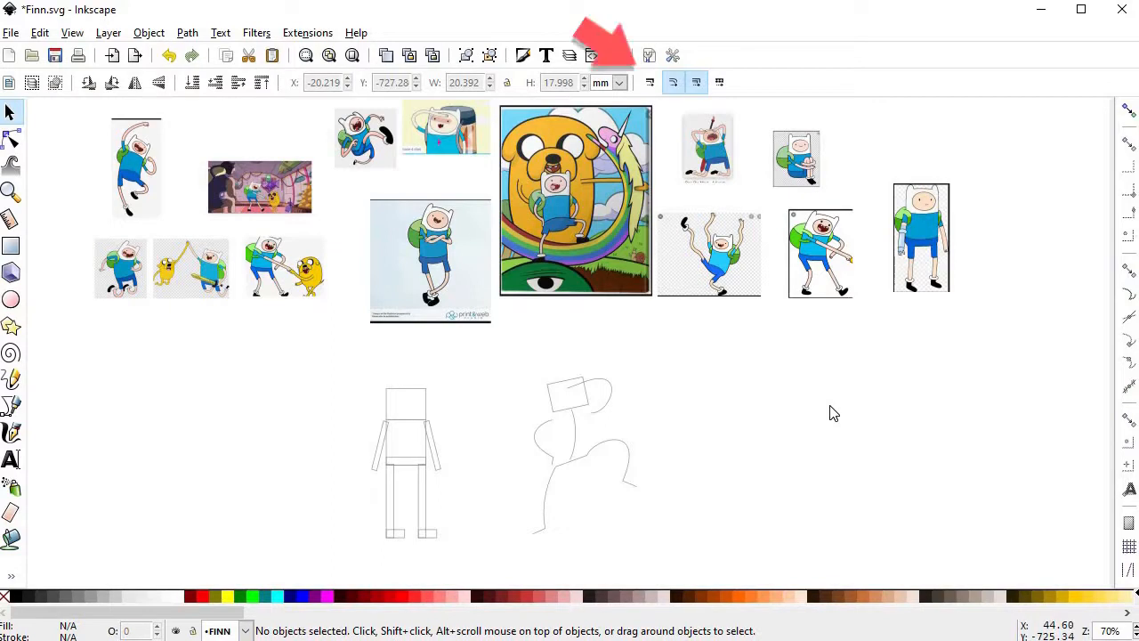
mouse_move(676, 124)
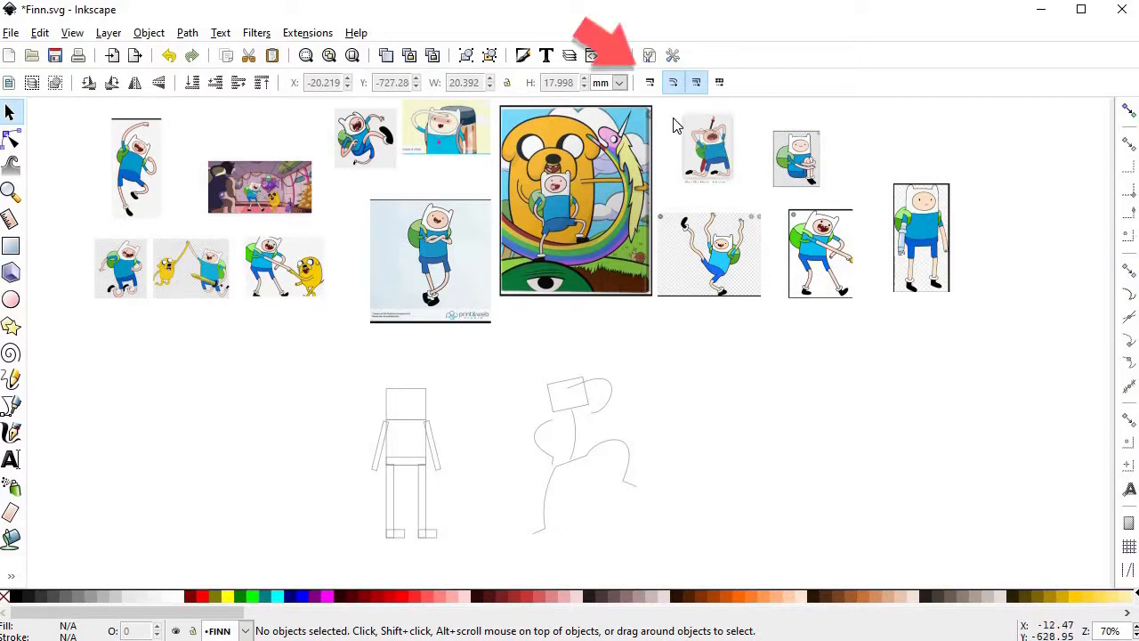
mouse_move(649, 82)
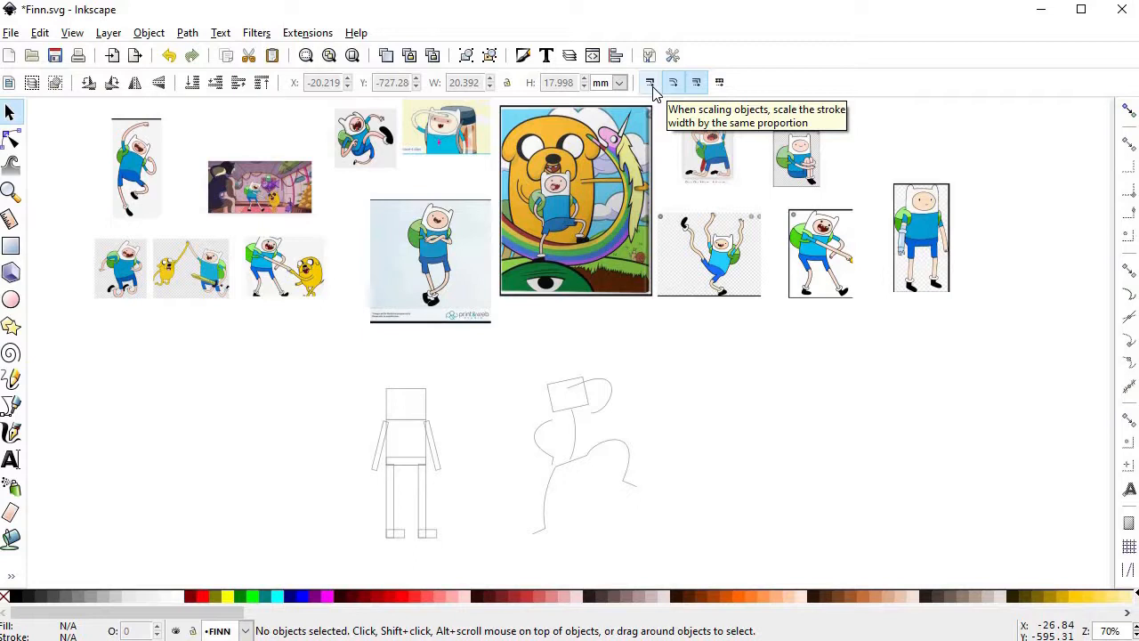
mouse_move(748, 436)
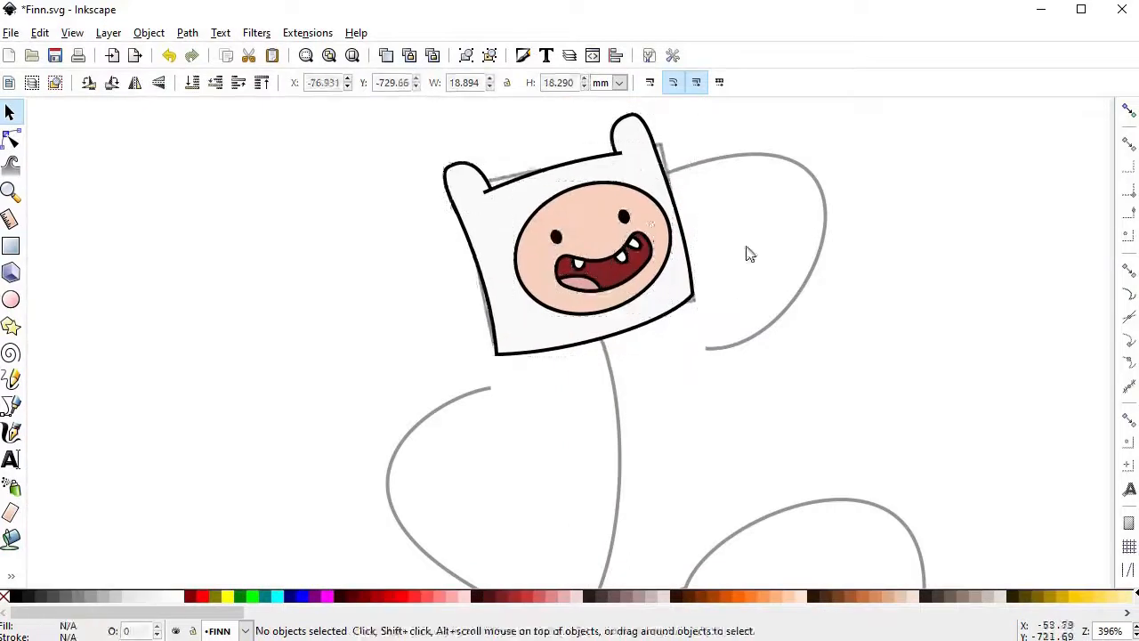
Reshape the dark-red mouth outline's nodes on Finn's face
left_click(10, 138)
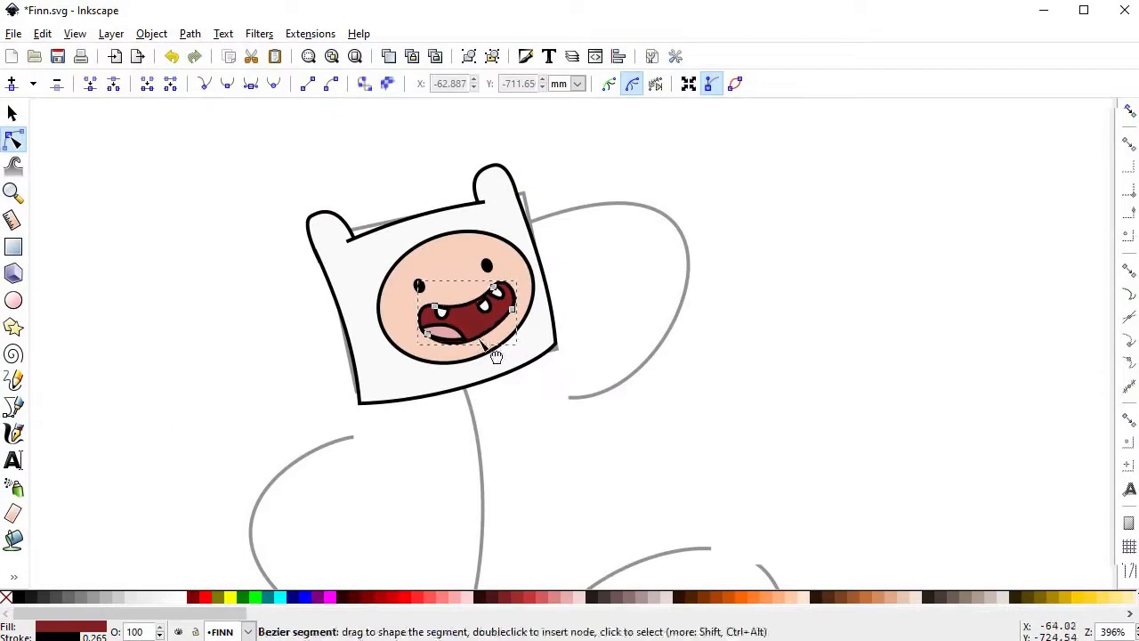
left_click(15, 114)
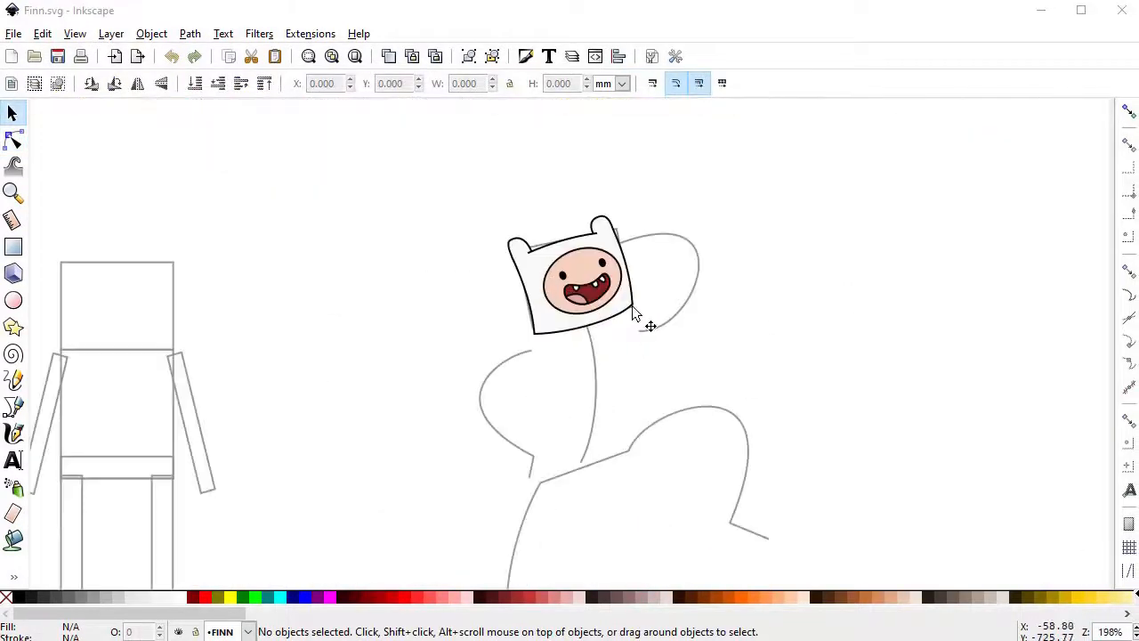
left_click(14, 406)
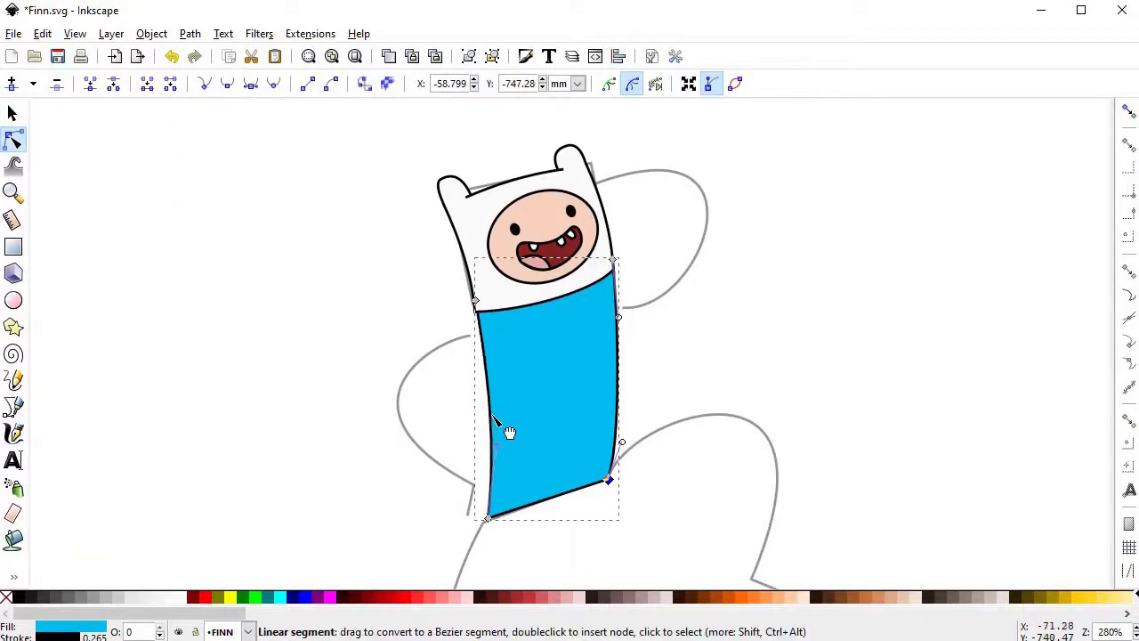
Curve the shorts' waistband under the bottom edge of the blue shirt
scroll("up", 3)
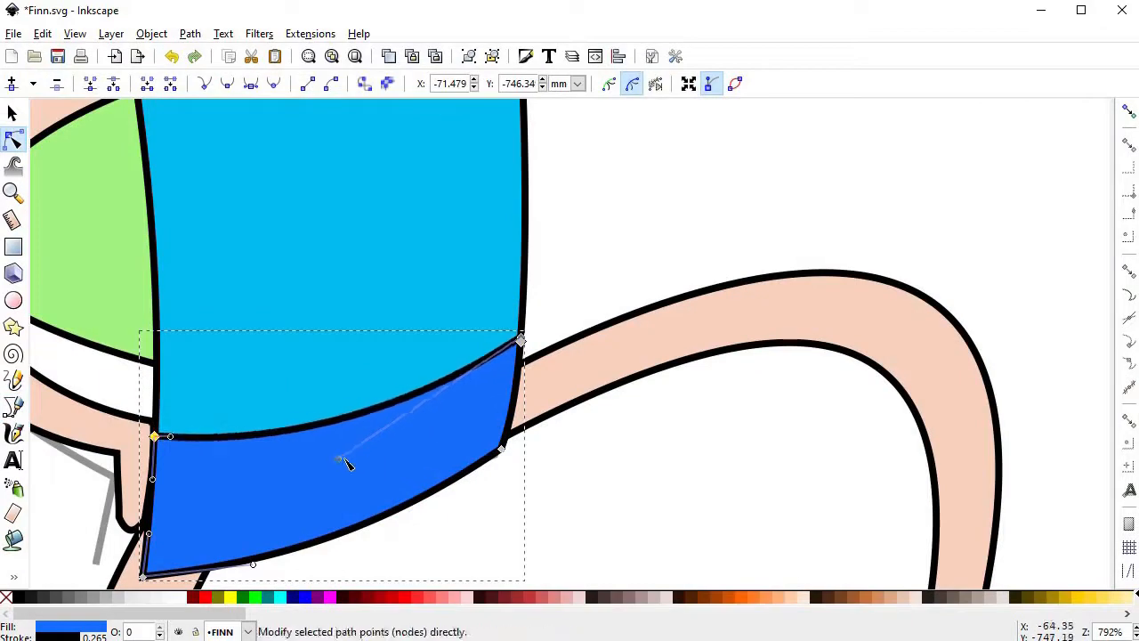
Wrap the shorts' leg opening over the top of Finn's raised leg
left_click(14, 405)
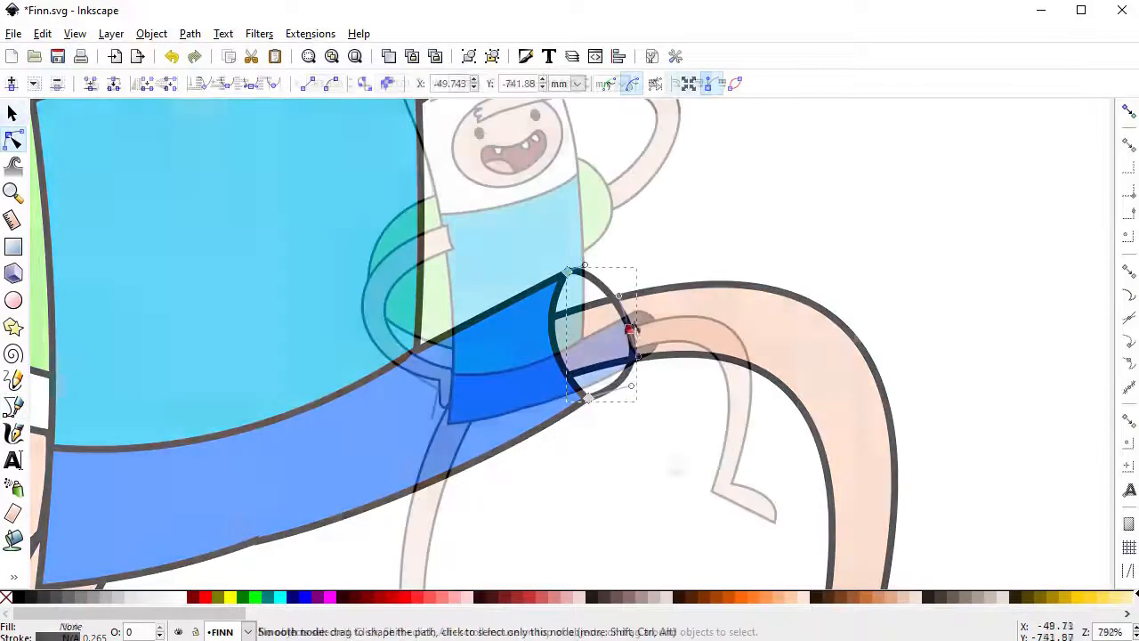
Outline a shorts leg over the other leg and fill it with the shorts' blue
left_click(14, 405)
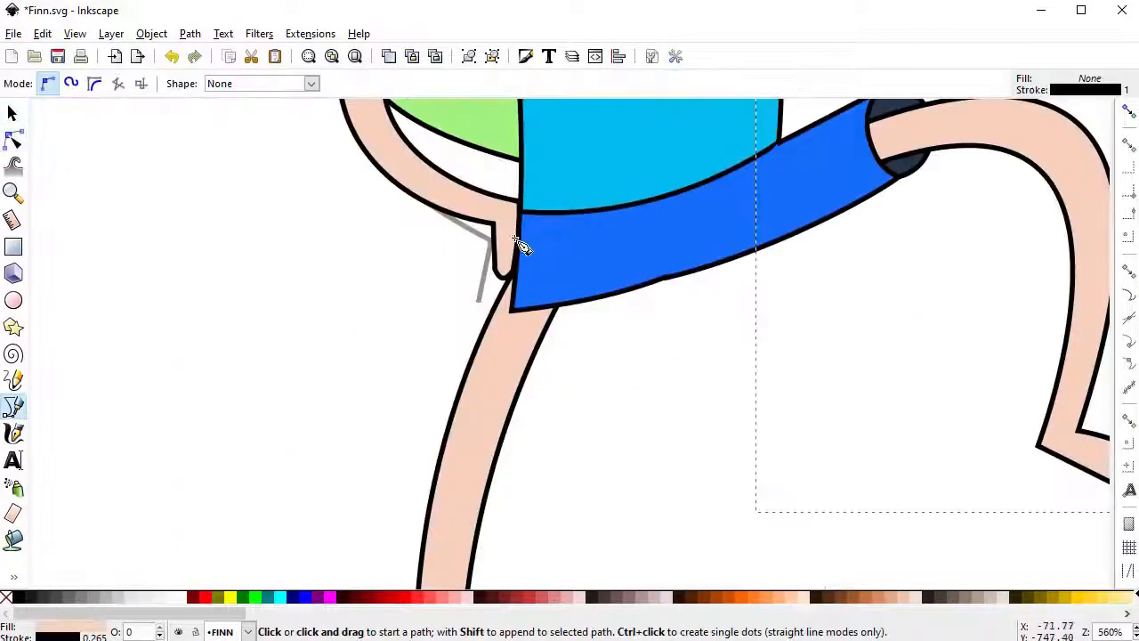
left_click(514, 238)
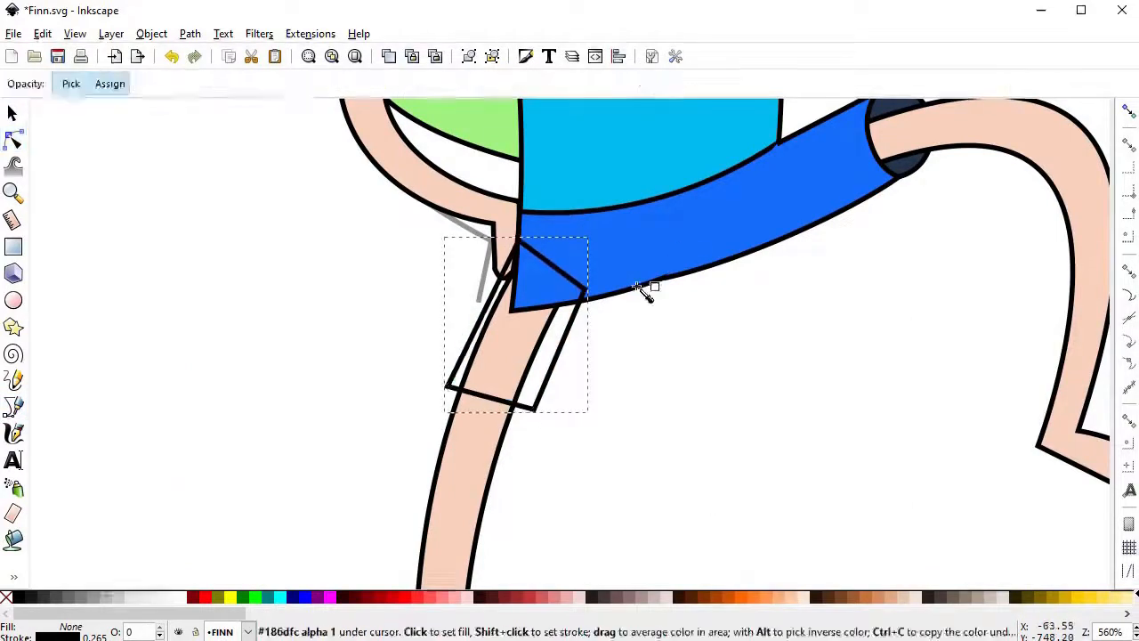
left_click(14, 405)
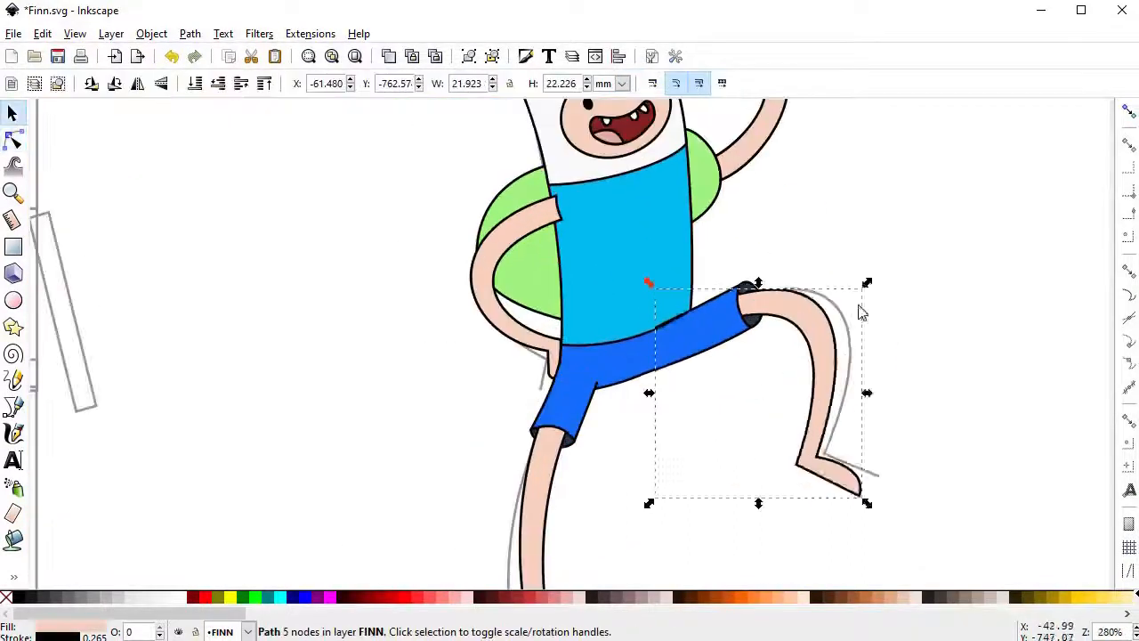
Tuck the left arm's node under the shirt edge and start its blue sleeve
left_click(14, 139)
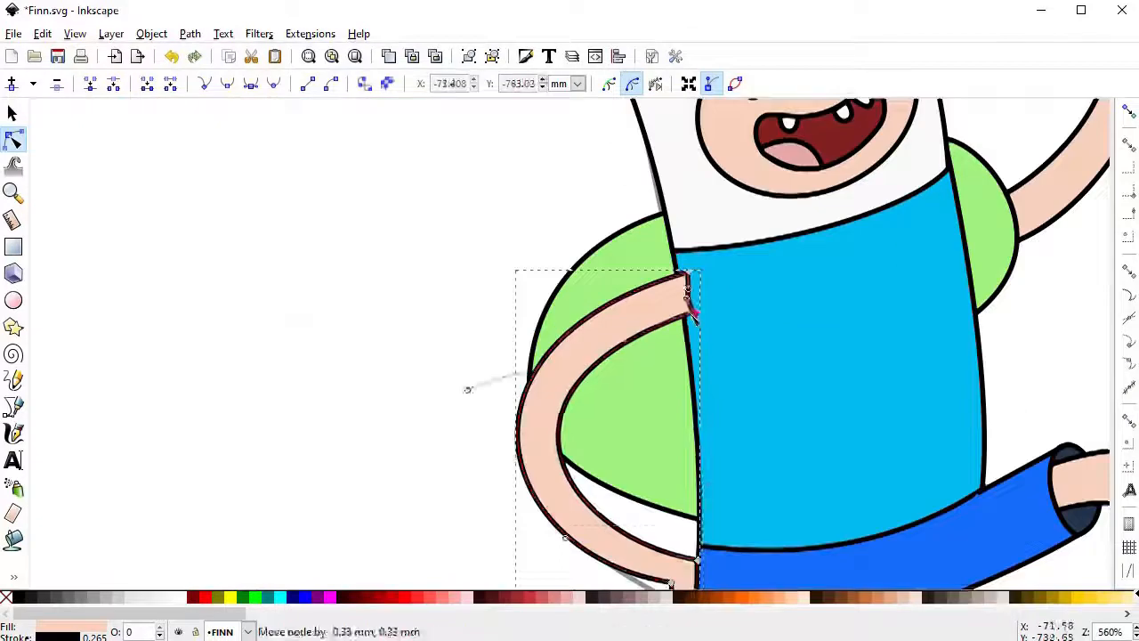
left_click_drag(685, 303, 470, 385)
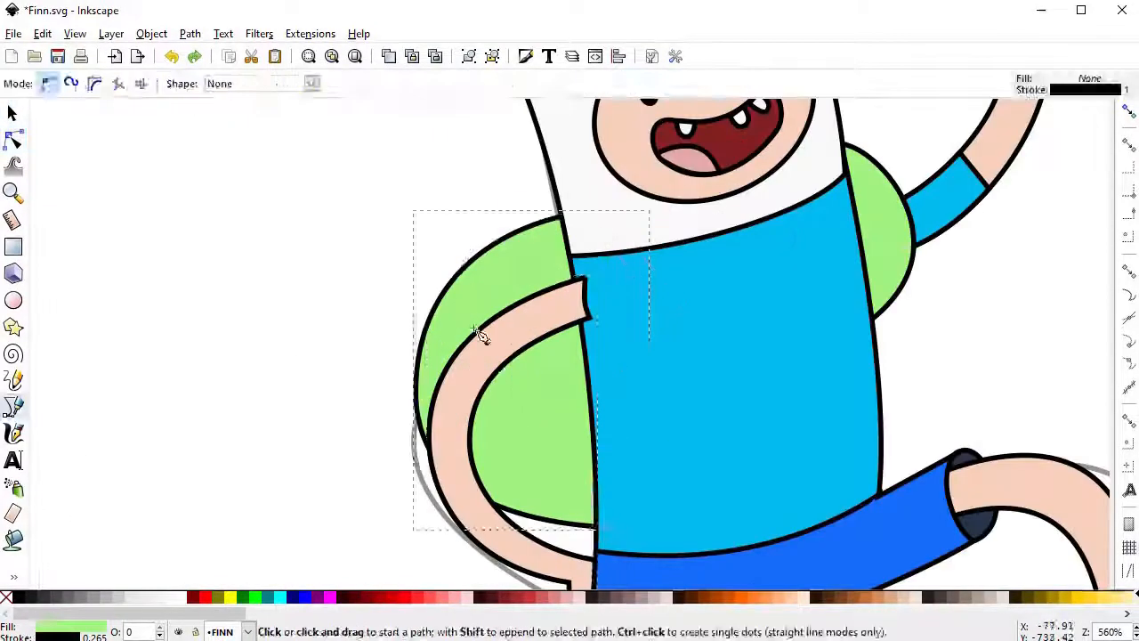
left_click(15, 114)
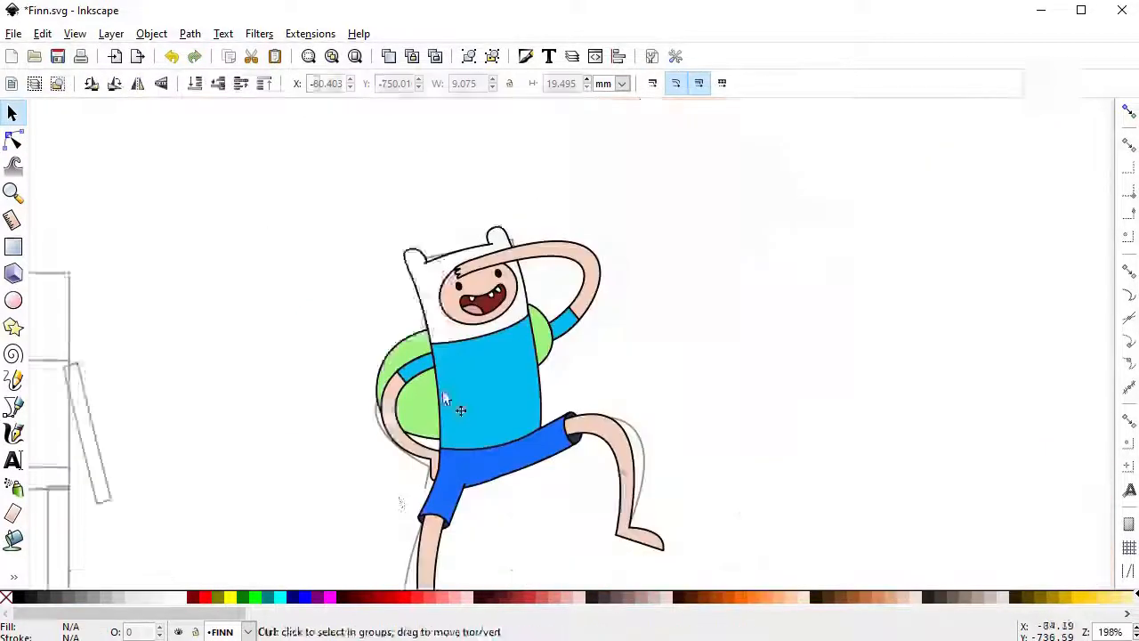
Curve the strap over the shoulder, fill it backpack green and smooth its corners
left_click(15, 139)
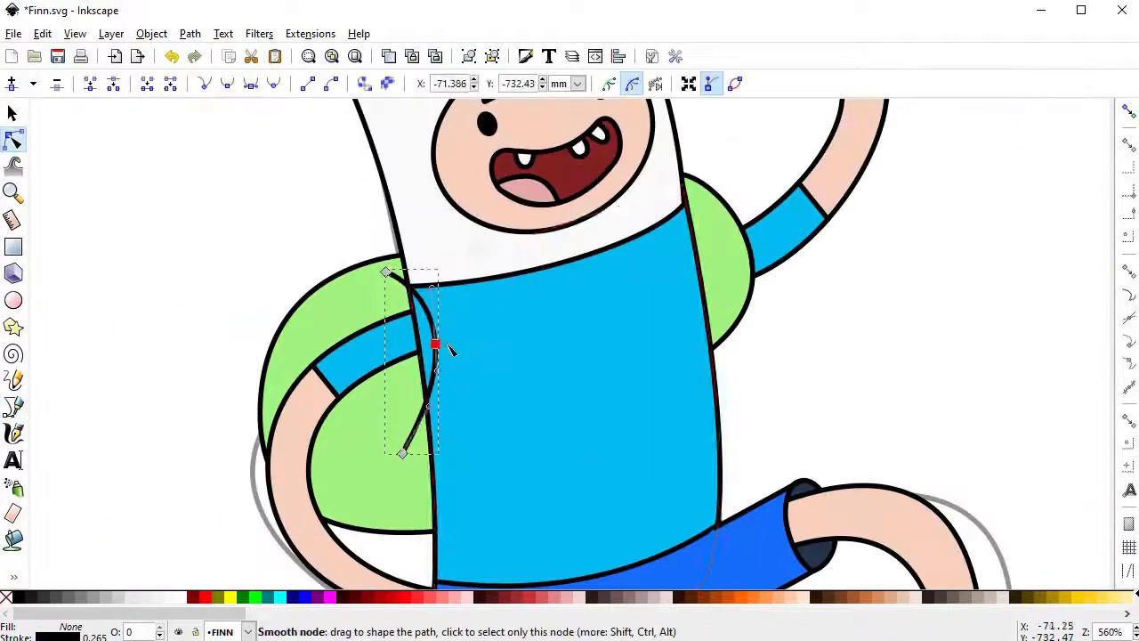
left_click_drag(435, 346, 365, 454)
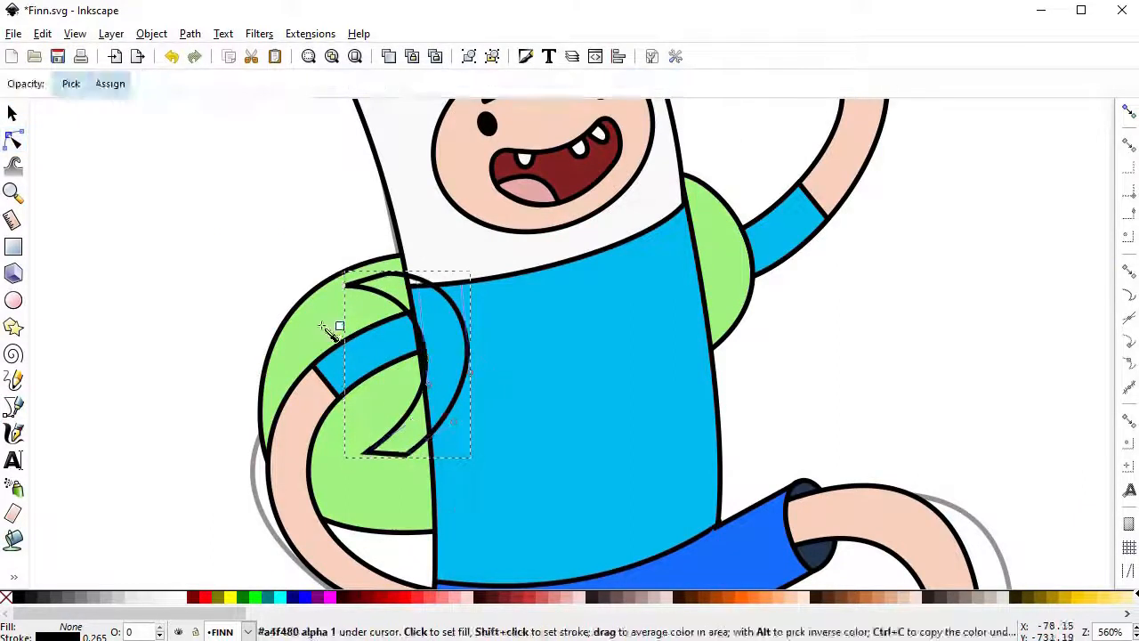
left_click(15, 139)
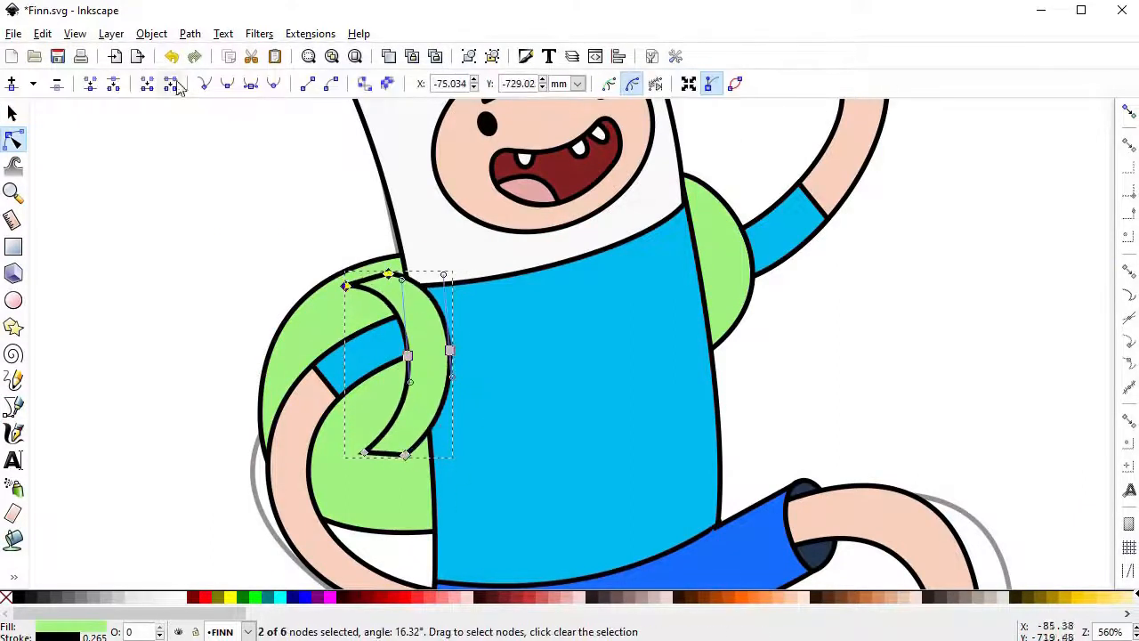
left_click(14, 114)
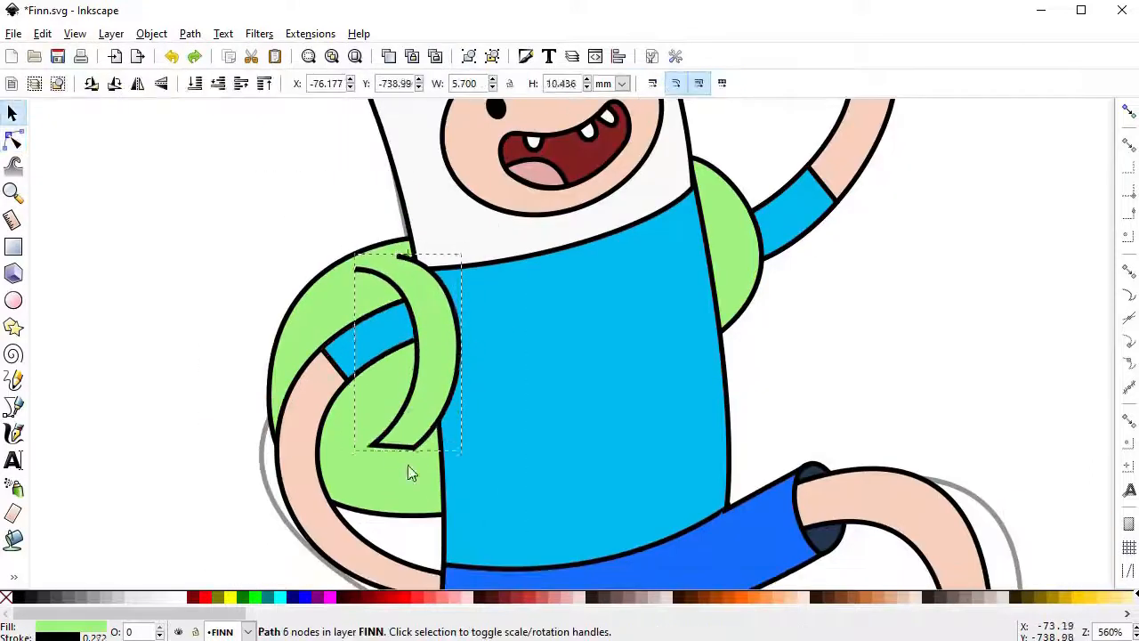
left_click(14, 405)
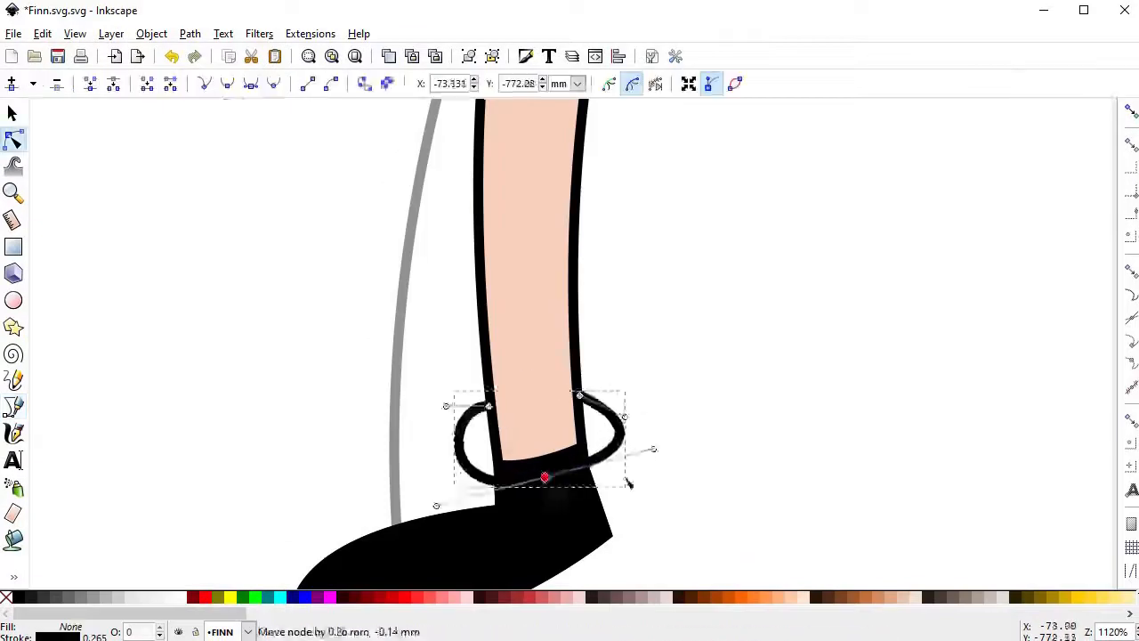
Continue the black ankle ring path around the leg above the shoe
left_click(14, 405)
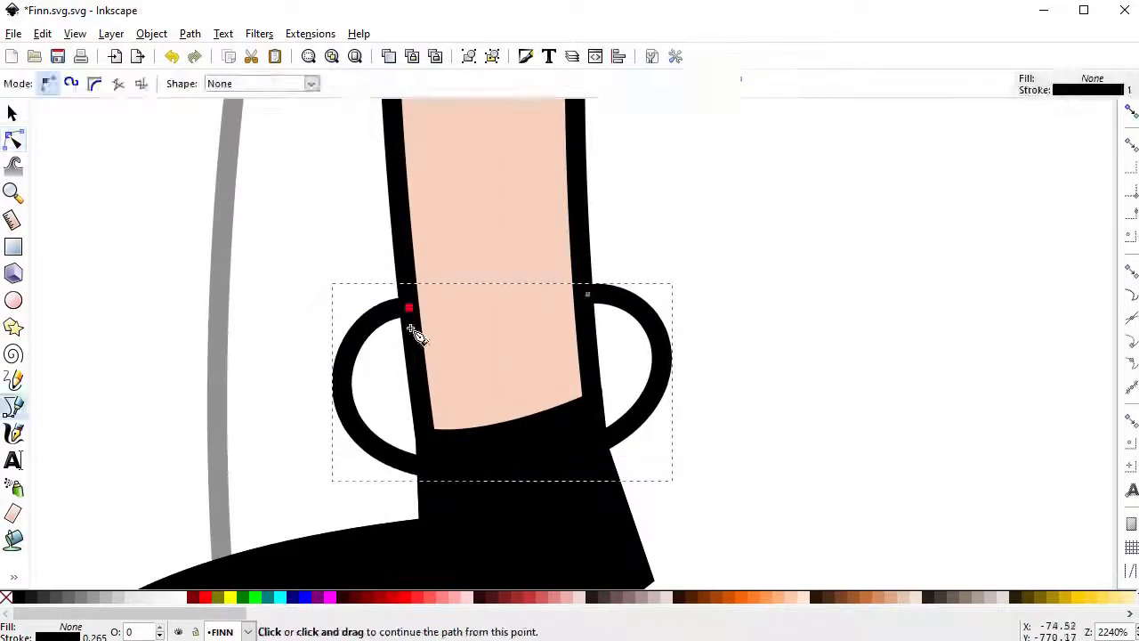